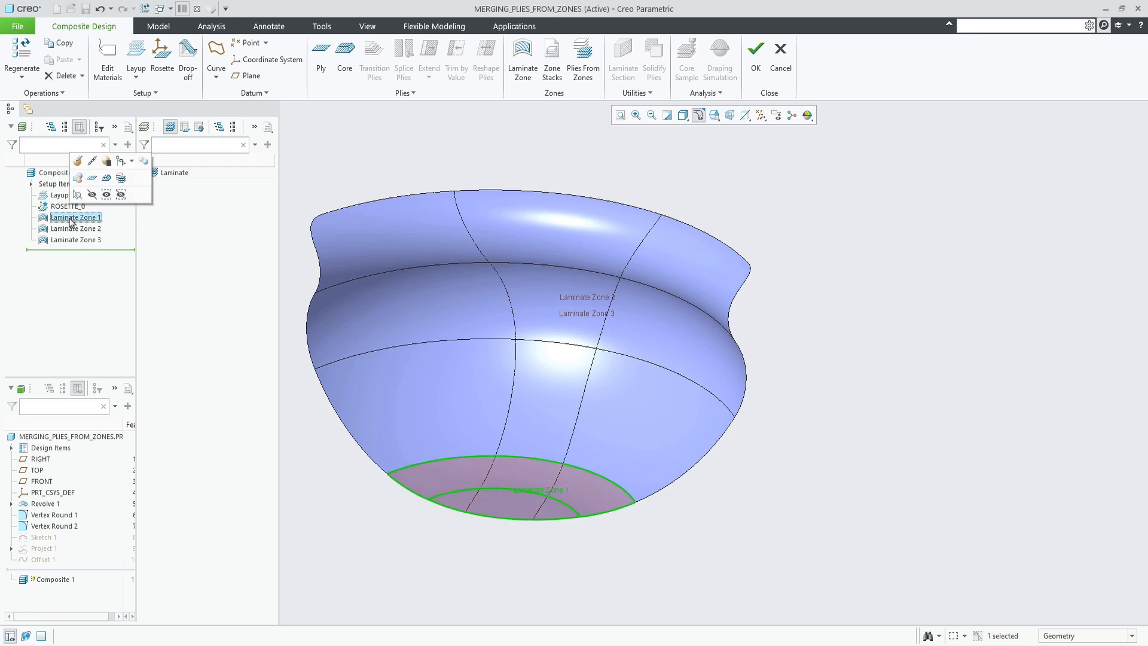
Preview Laminate Zone 2 on the bowl, then review the 0-45-90, 90-45-0-0 and 0-45-0-90 stacks
click(73, 228)
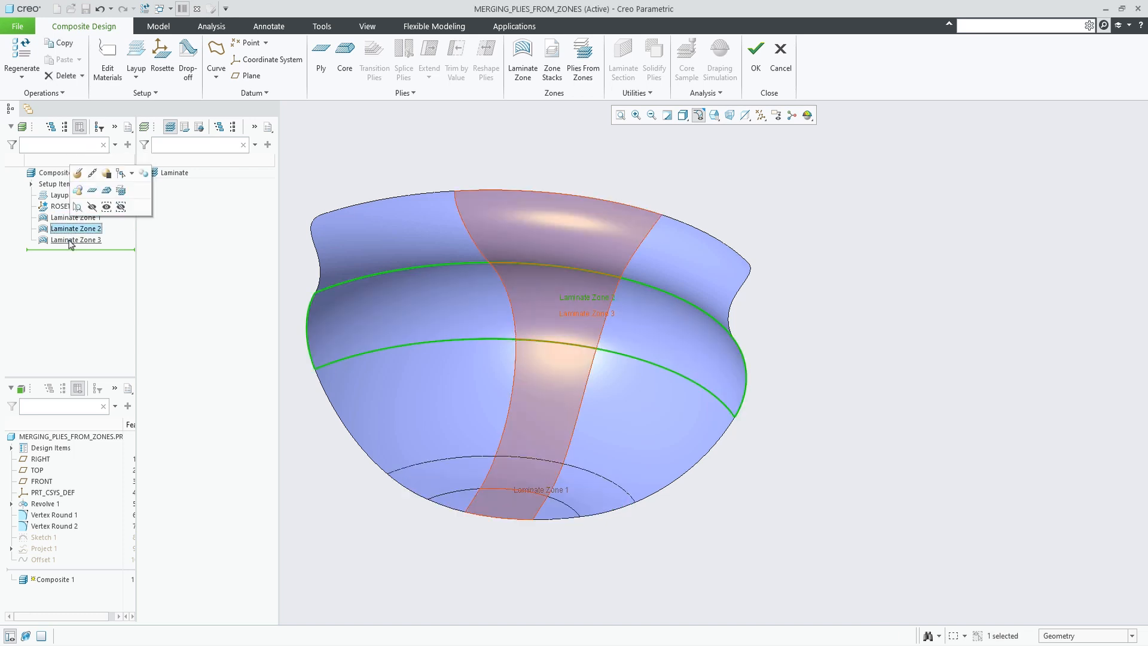
click(376, 162)
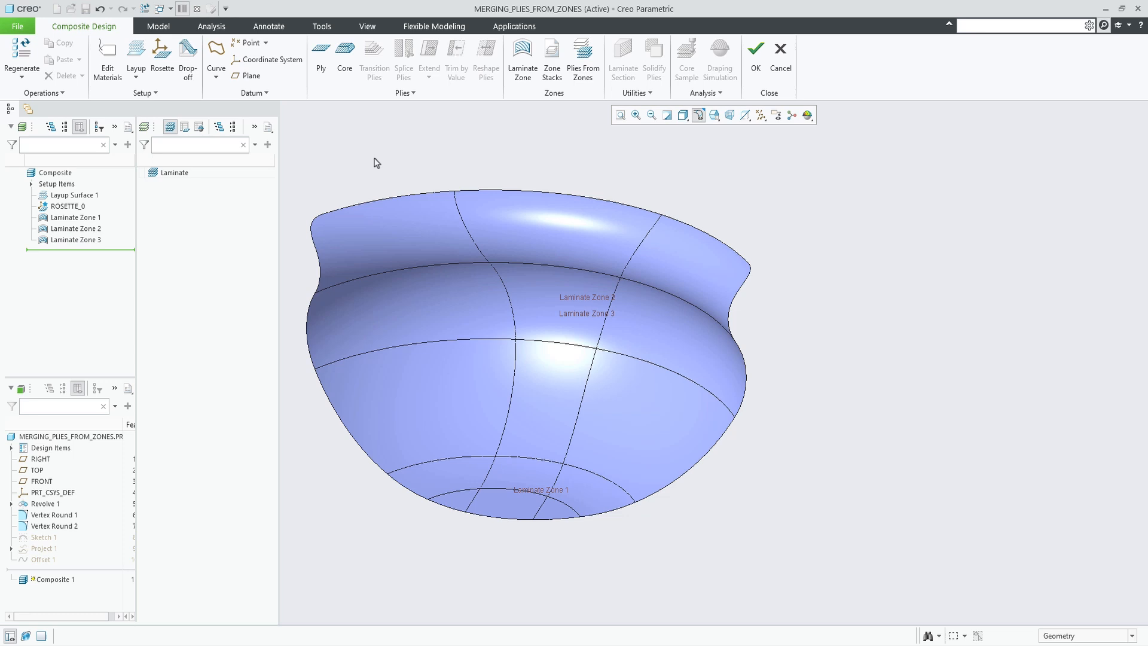
click(552, 55)
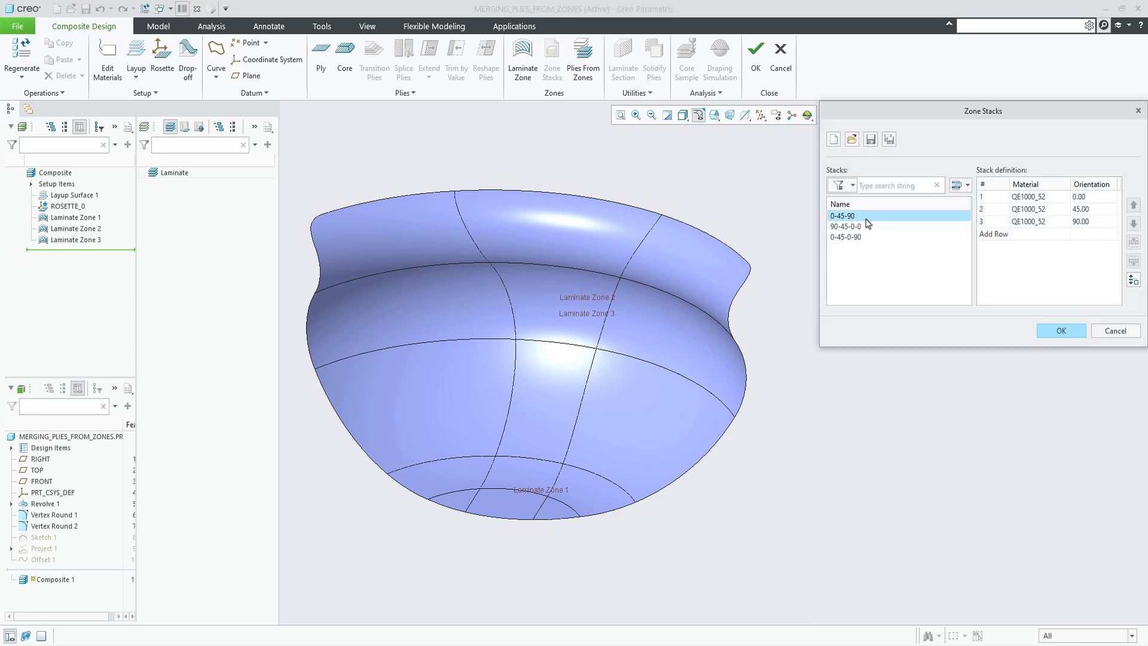
click(847, 226)
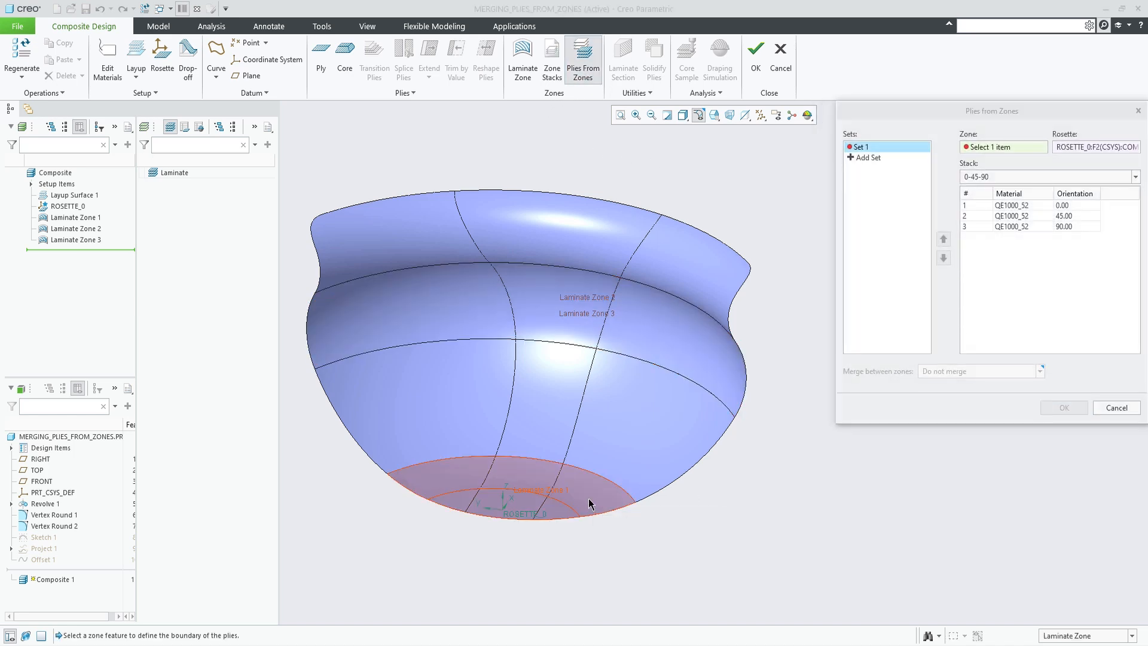
Assign Laminate Zones 1–3 to three sets with their stacks, merging by matching stack row
click(867, 158)
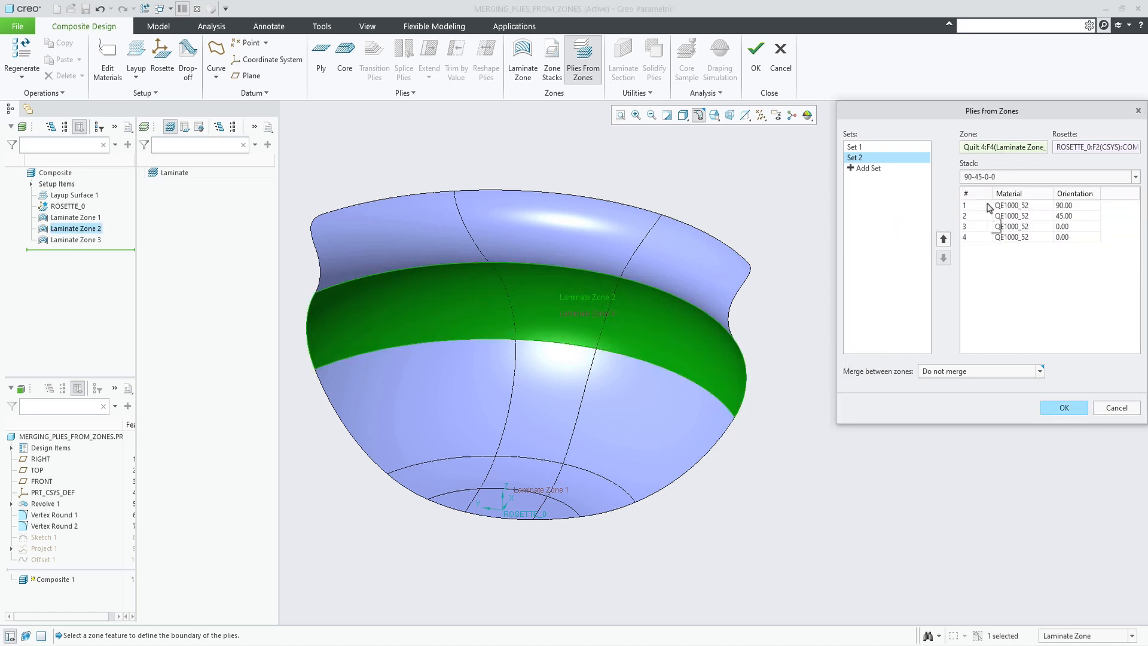
click(869, 168)
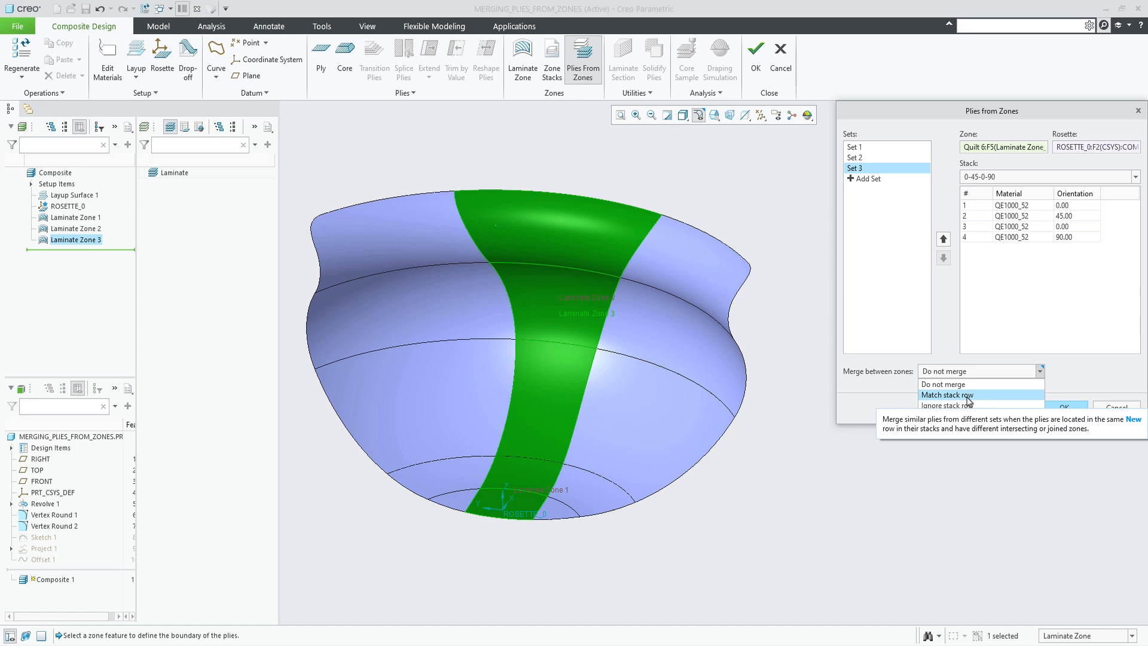
click(947, 394)
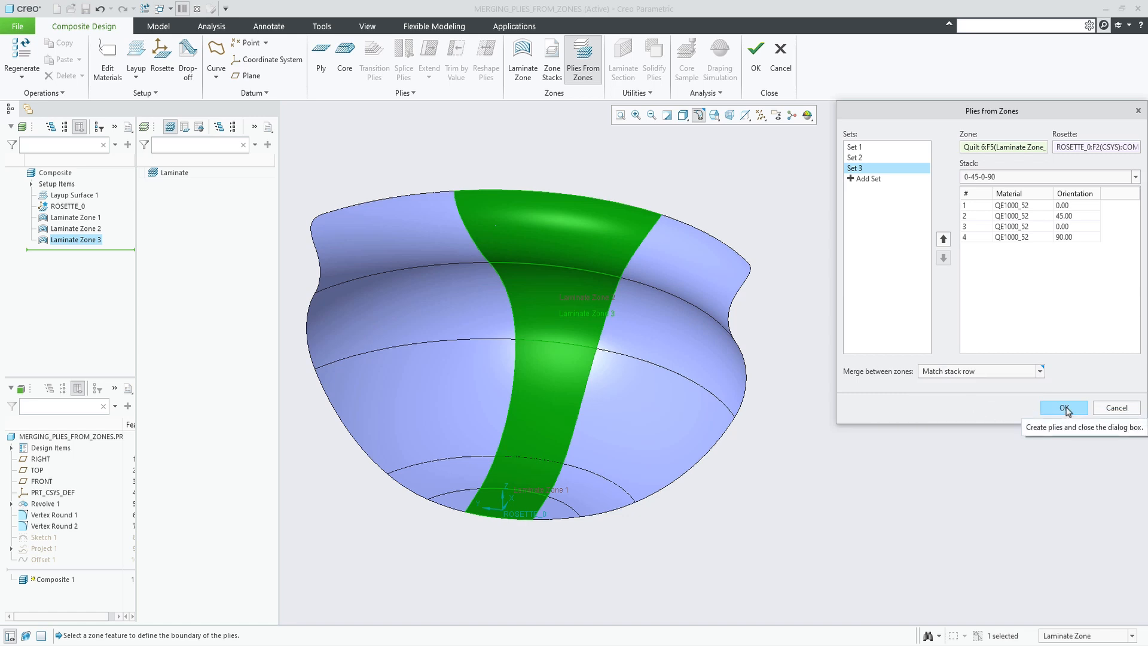
Create ZONE_BASED_PLIES_1 with plies PLY_12 through PLY_18 and clear its highlight
click(1063, 408)
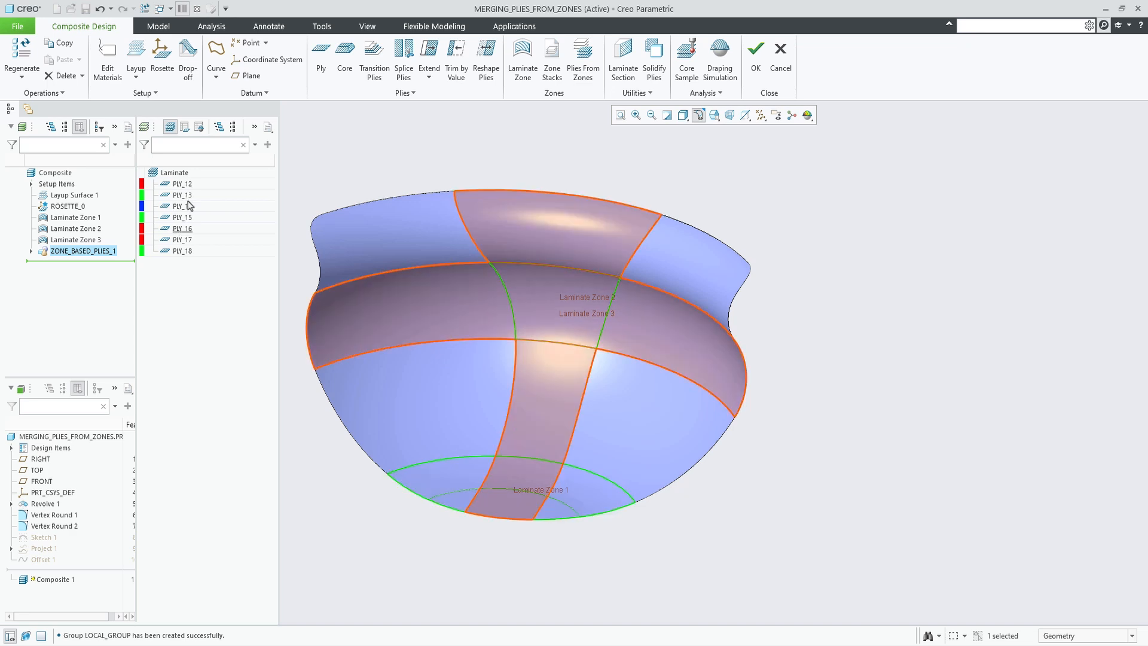
click(184, 127)
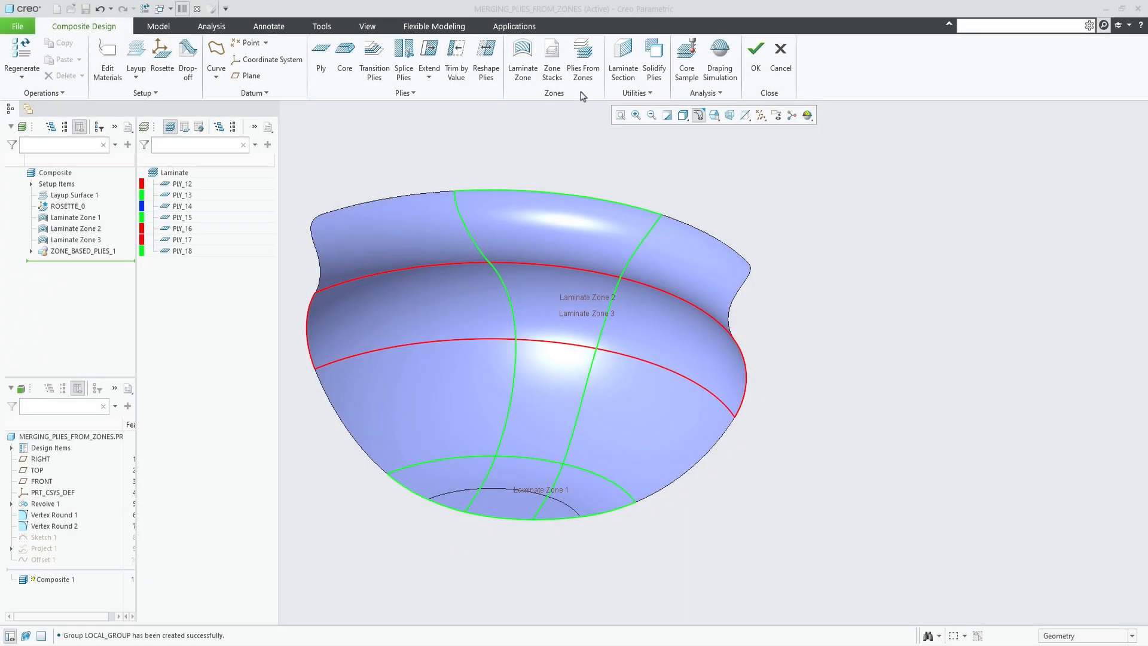
Define three sets for Laminate Zones 1–3, merging by ignoring stack row, largest plies at bottom
click(583, 58)
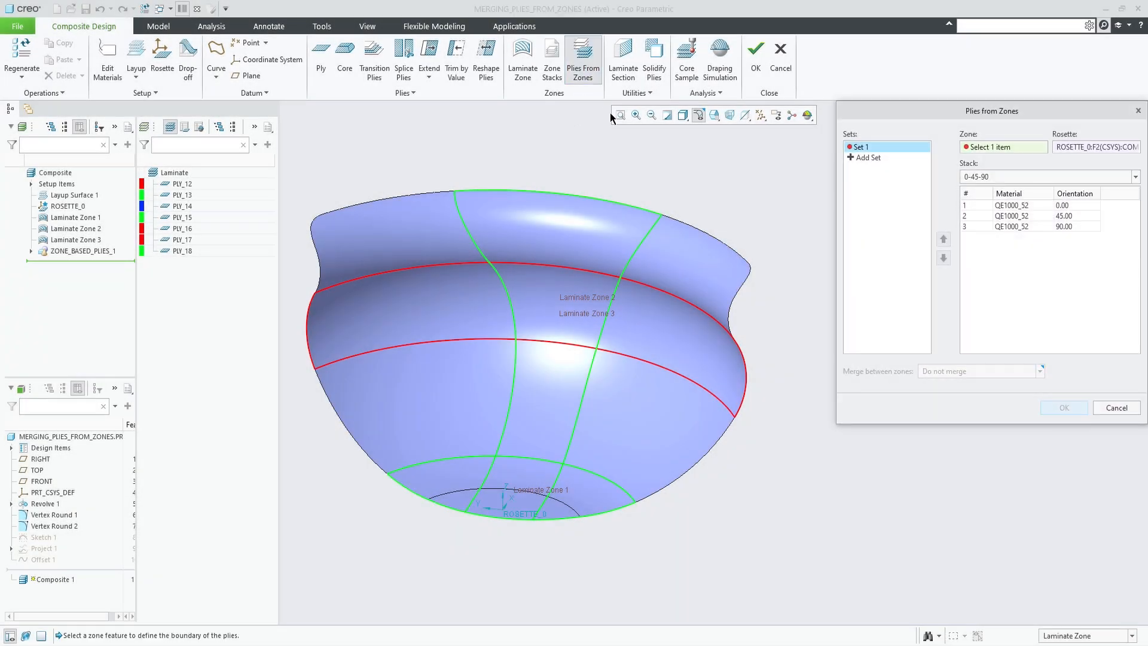
click(75, 217)
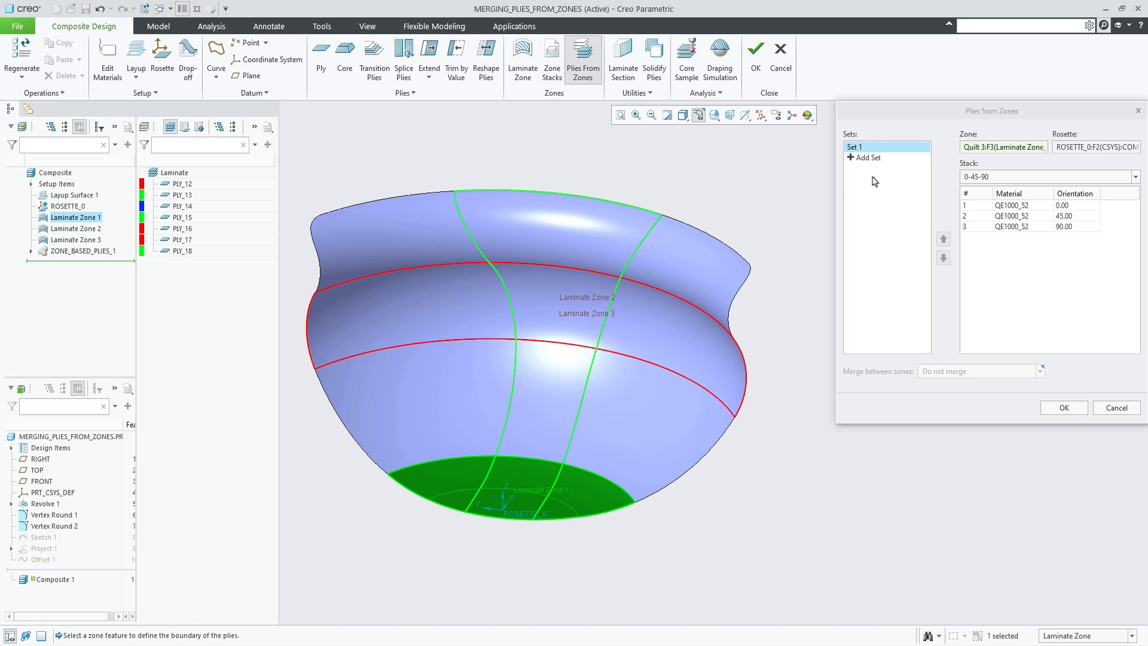
click(869, 157)
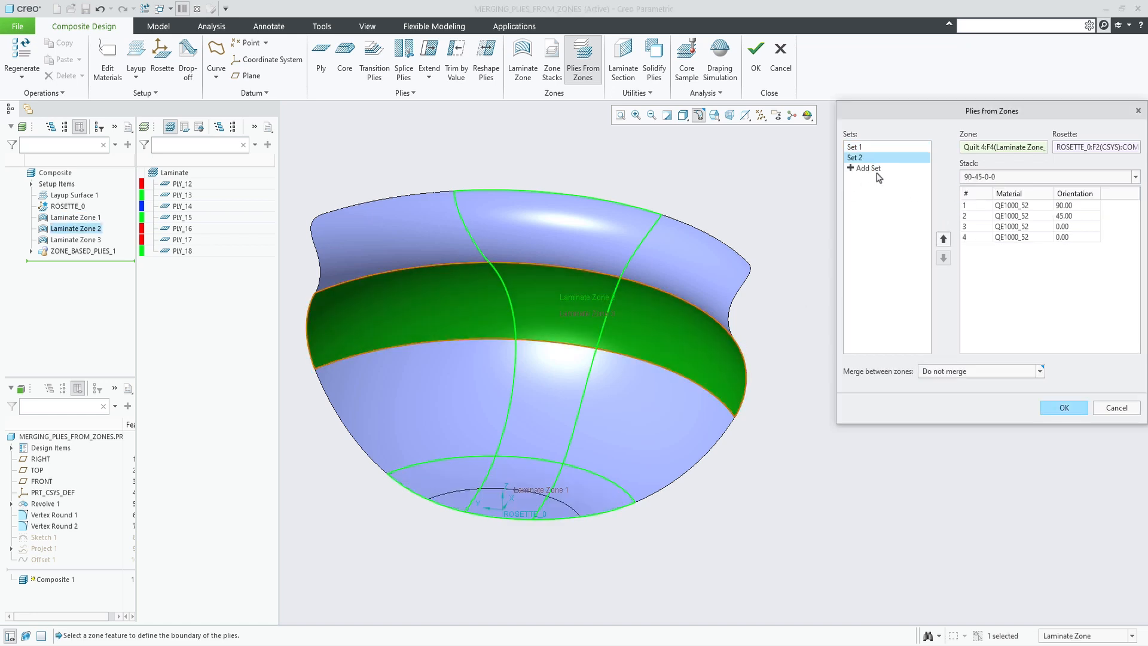
click(867, 179)
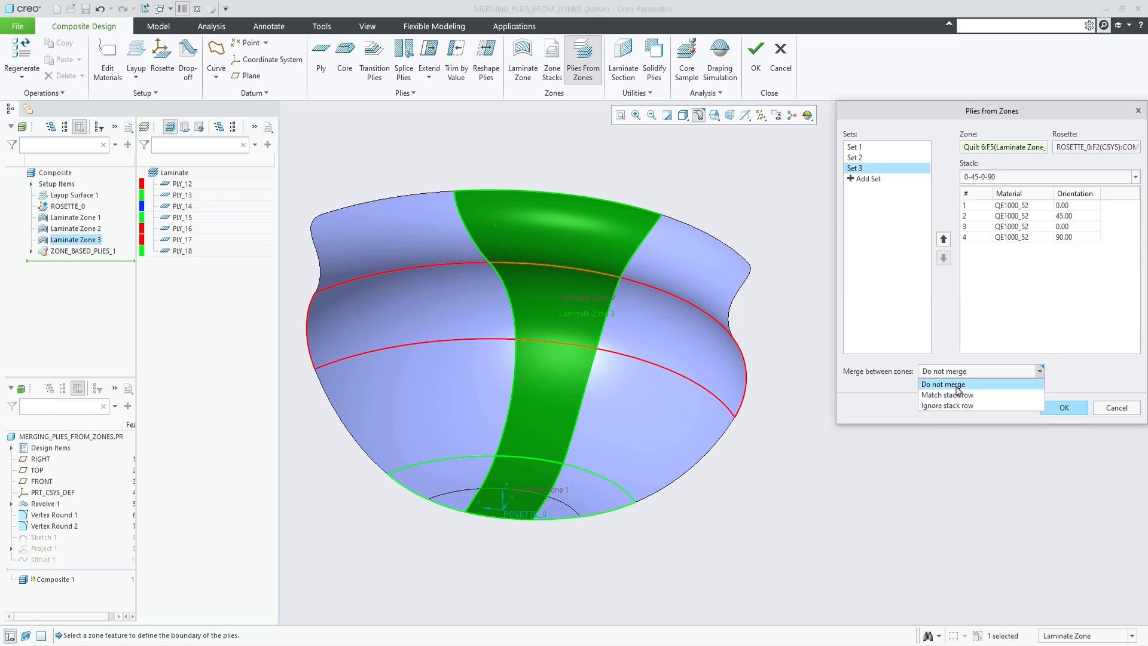
mouse_move(948, 406)
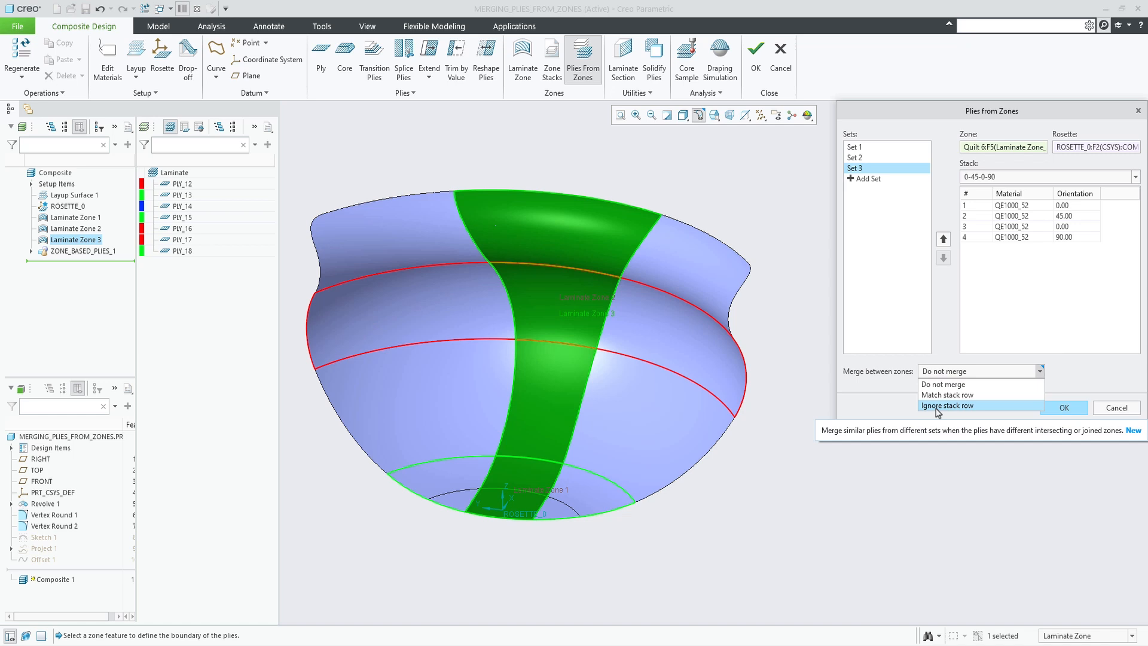
click(950, 405)
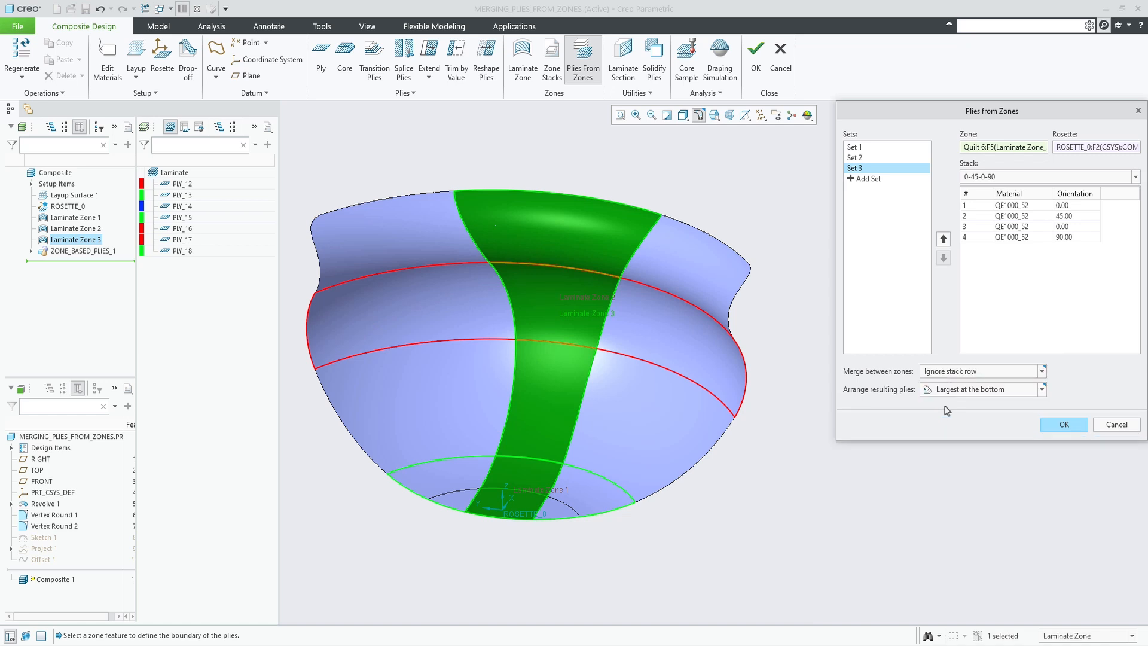
click(1043, 389)
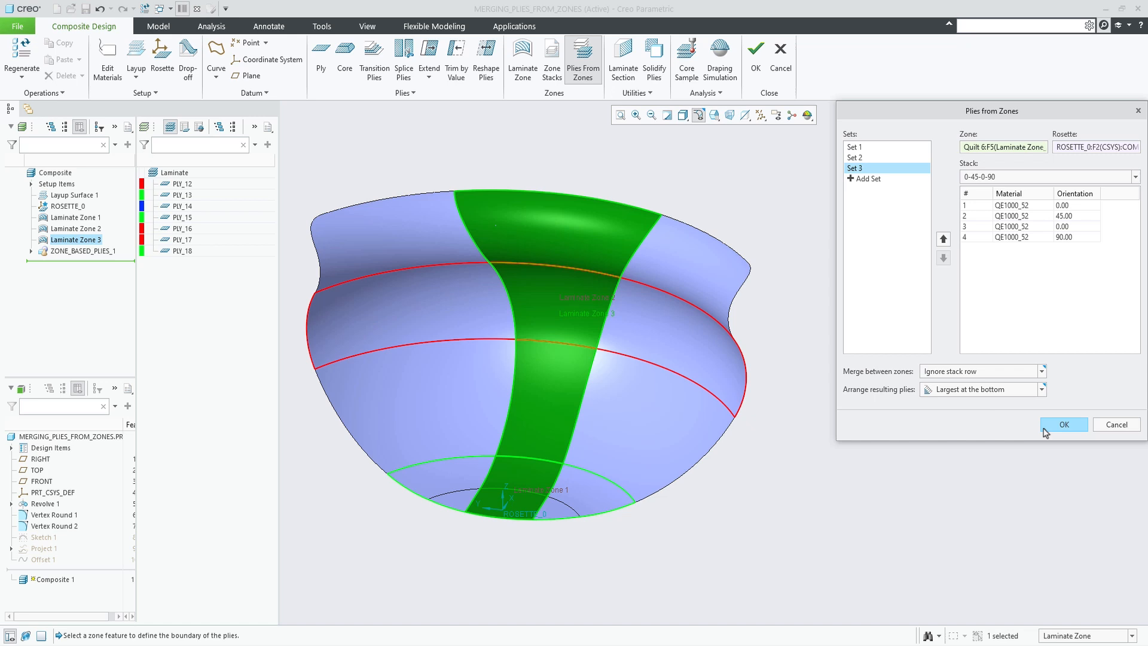
Create ZONE_BASED_PLIES_2 with plies PLY_19 through PLY_22 and review the ply table
click(1064, 424)
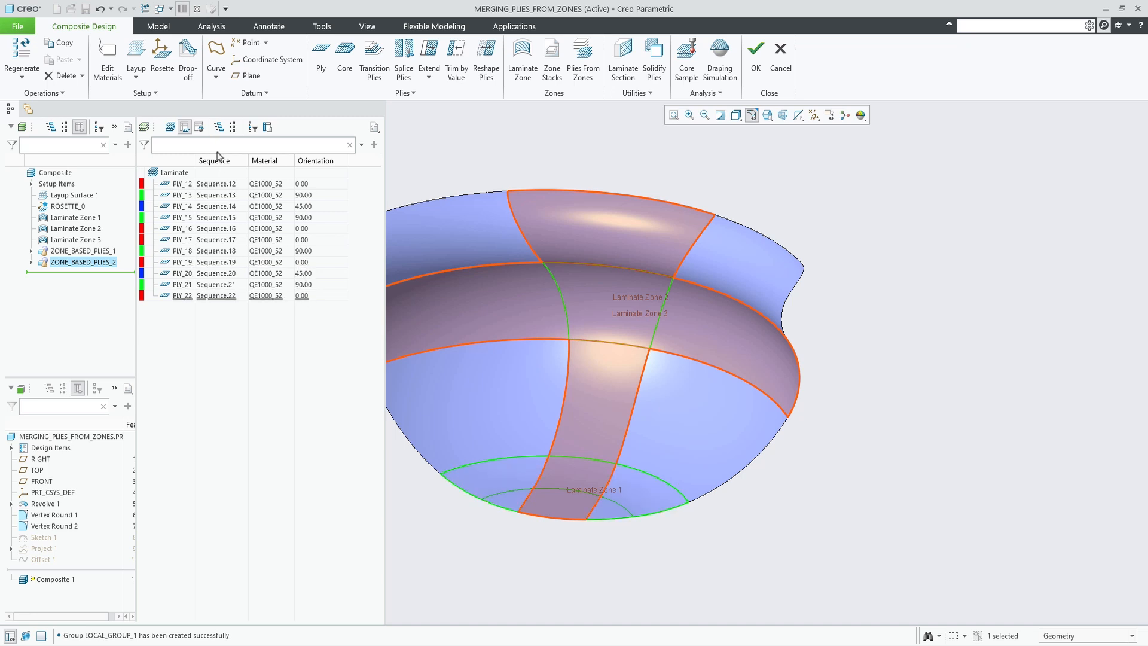
click(182, 127)
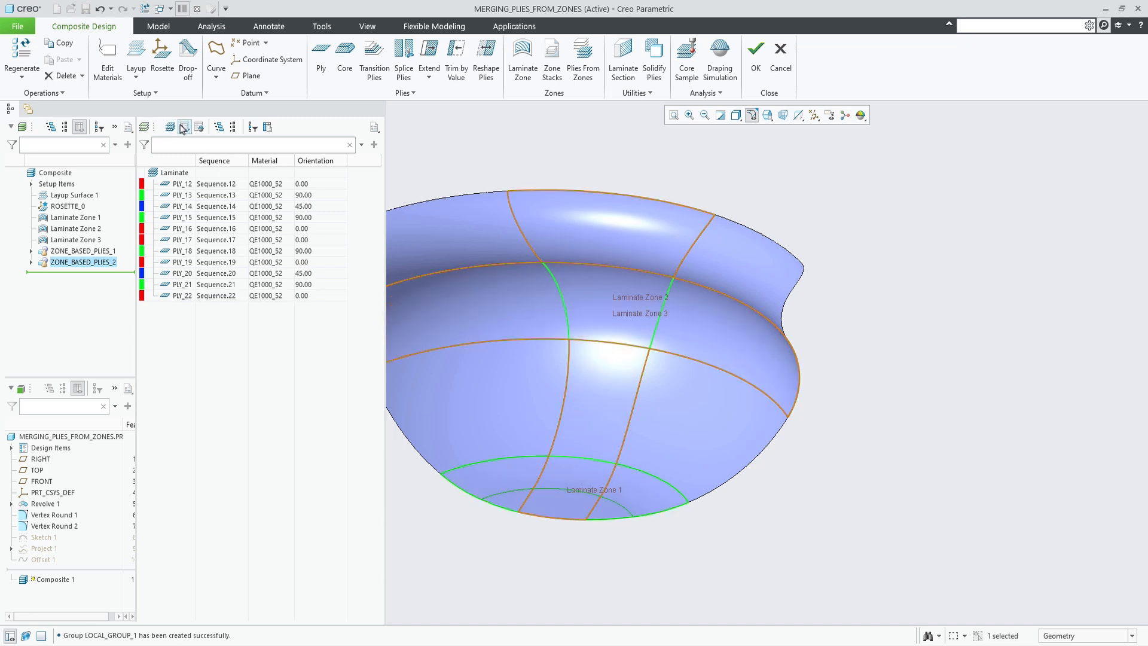